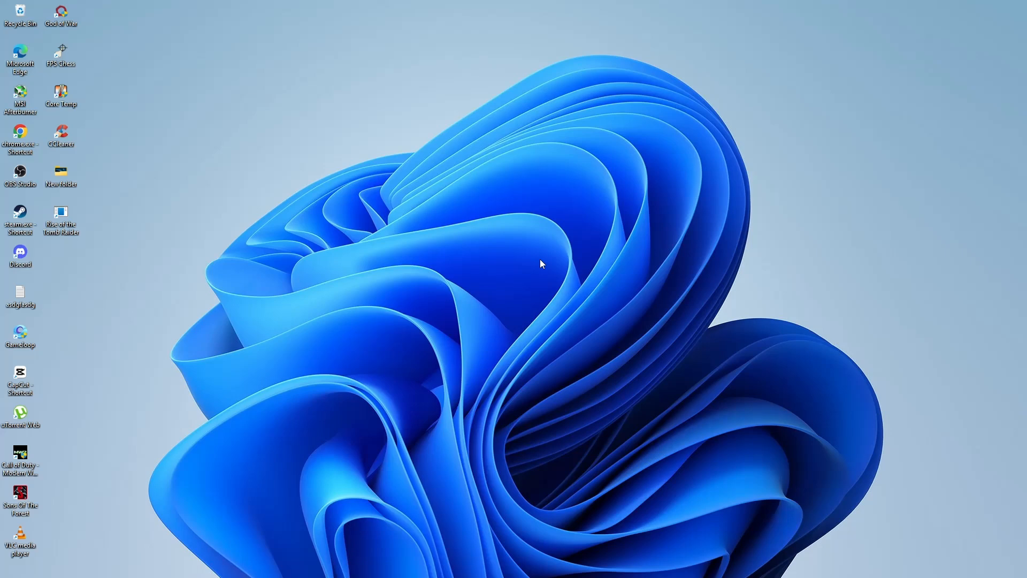
mouse_move(533, 263)
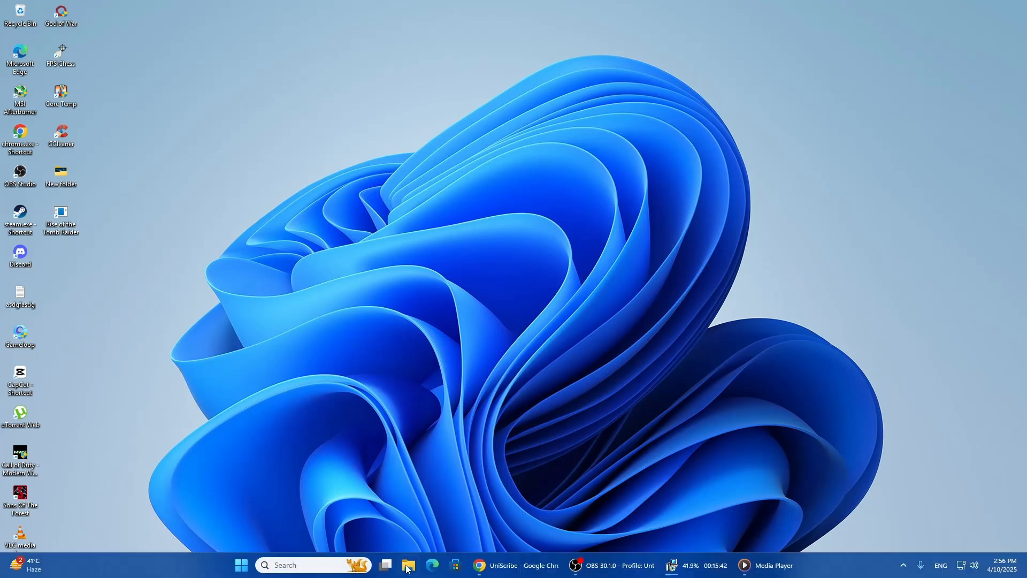
- Bring up the System About page in Settings
click(408, 565)
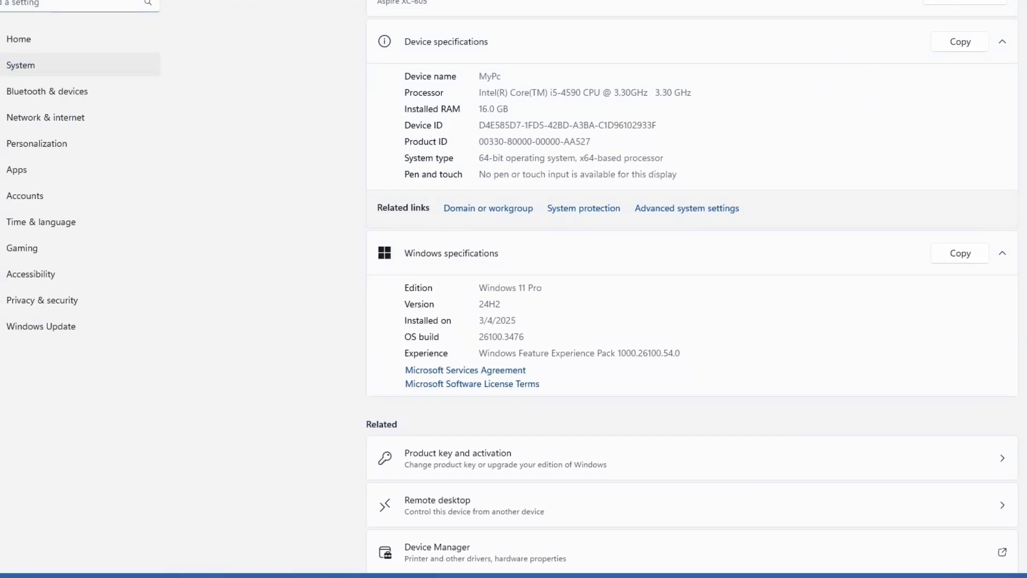
- Search 'msconf' to launch System Configuration over the About page
text(msconf)
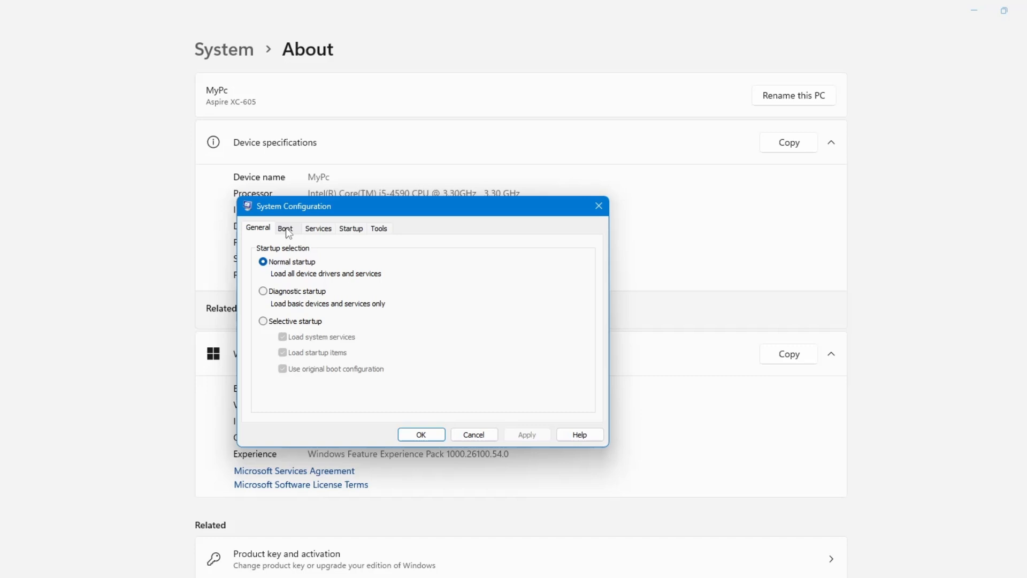
- Confirm the Boot advanced options with Maximum memory left unchecked, reaching the restart prompt
click(286, 228)
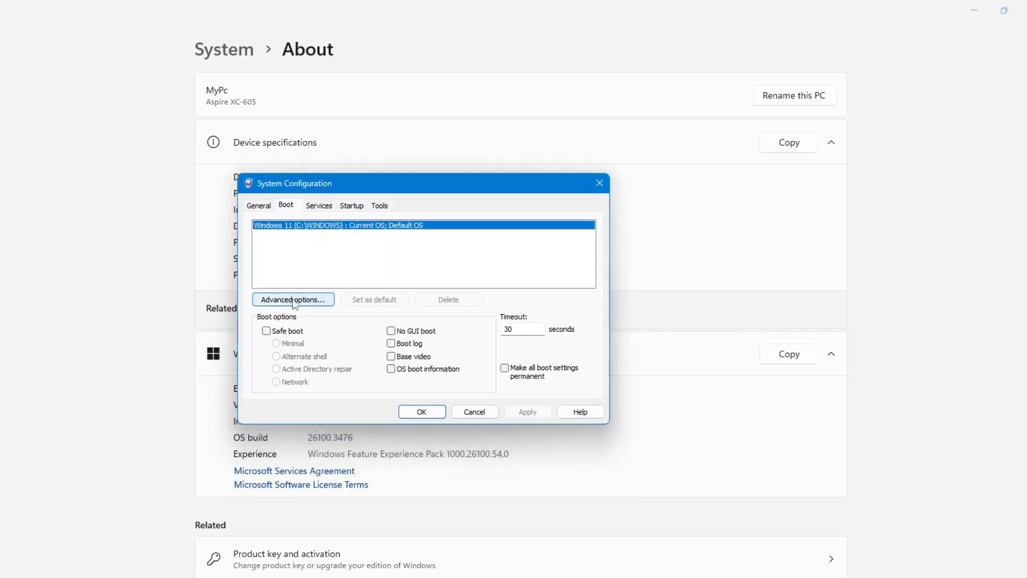
click(292, 300)
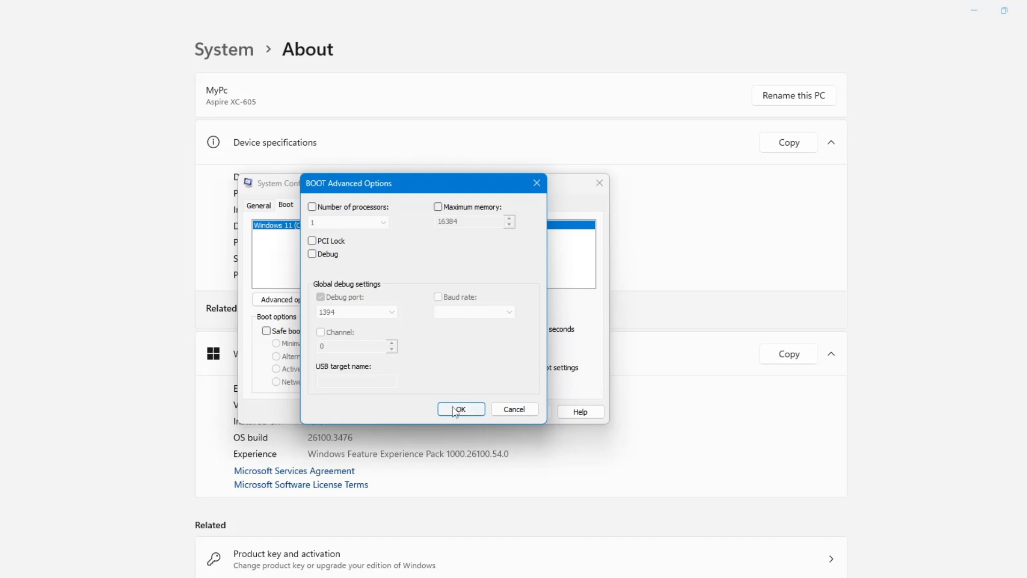
click(460, 409)
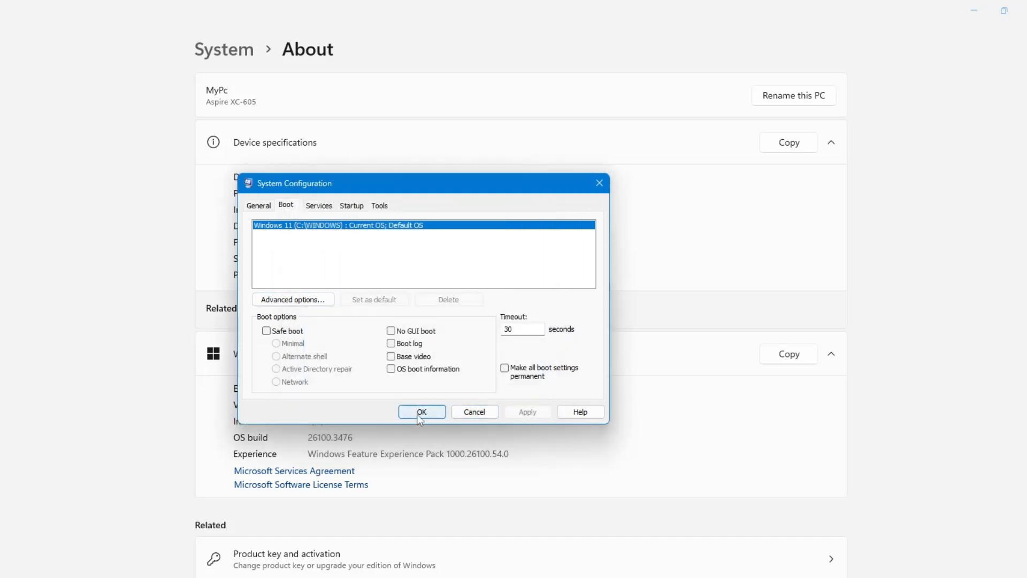
click(421, 411)
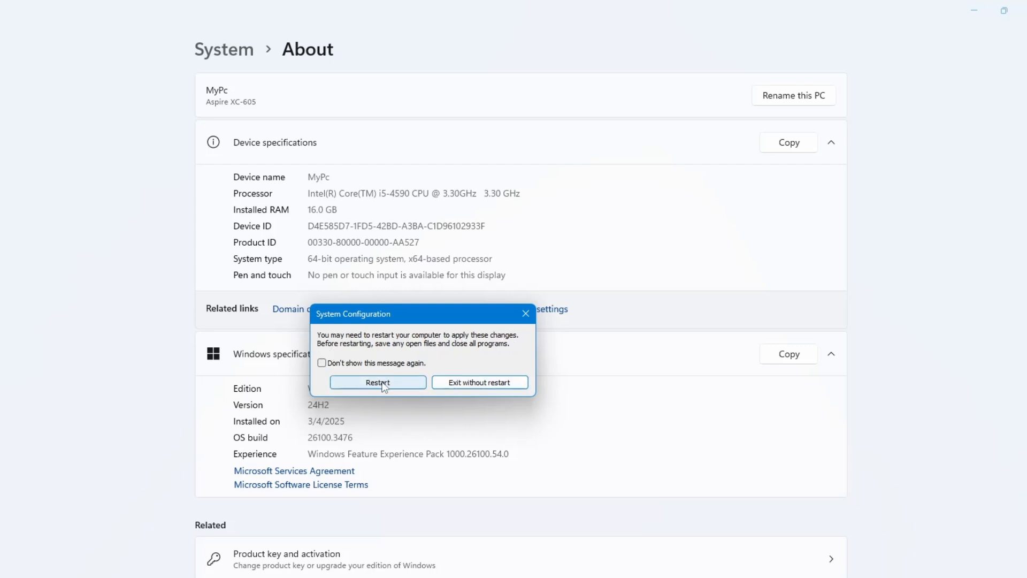
- Exit without restart and check the 16.0 GB Installed RAM figure on the About page
click(480, 382)
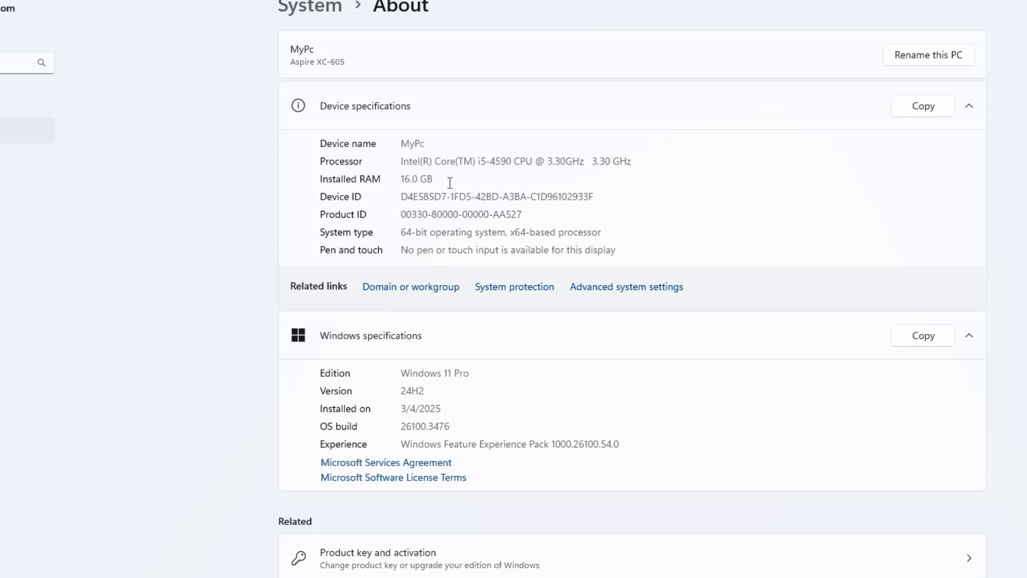
double_click(415, 179)
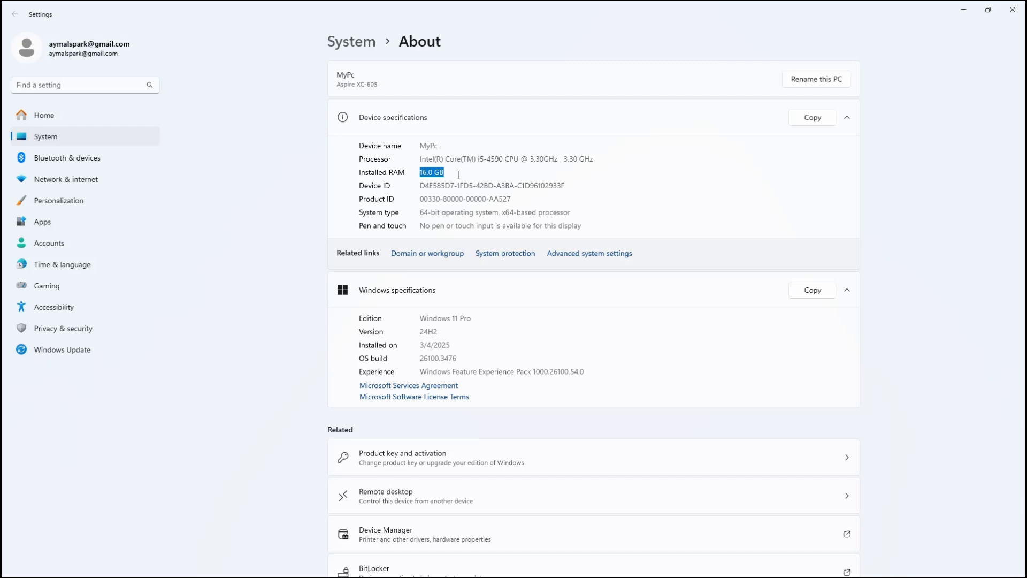
click(433, 172)
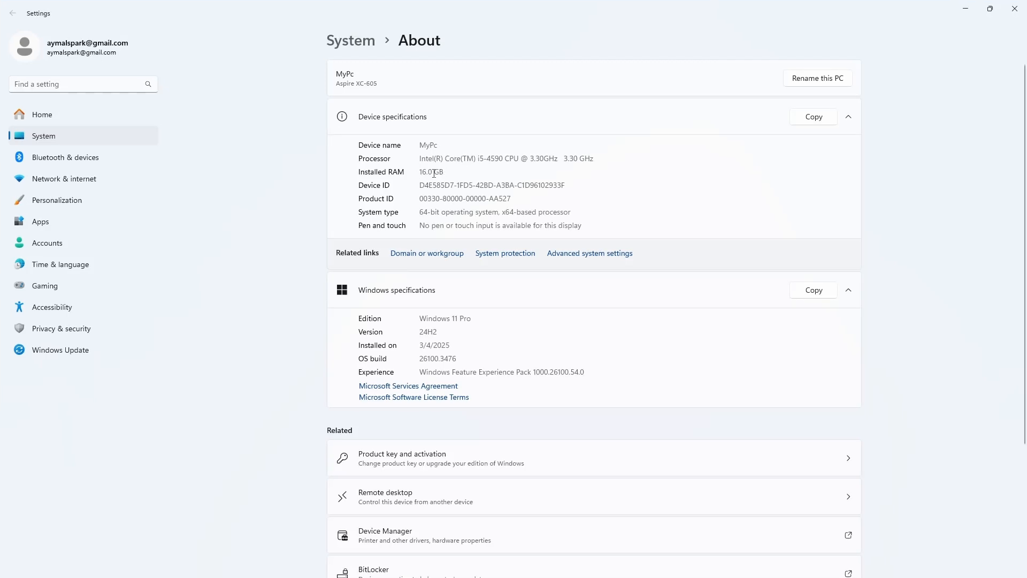
mouse_move(627, 201)
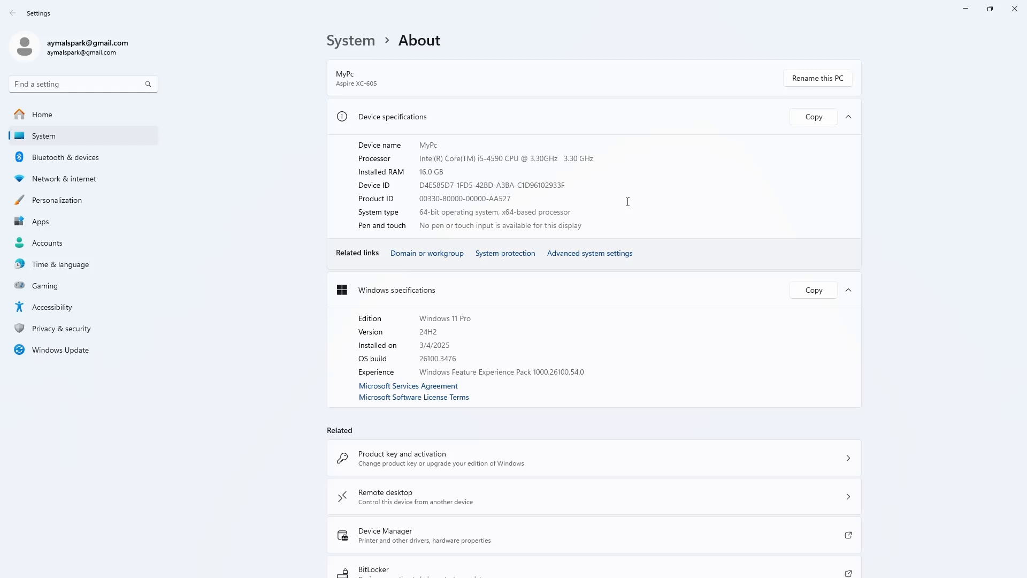
mouse_move(165, 550)
text(msconfi)
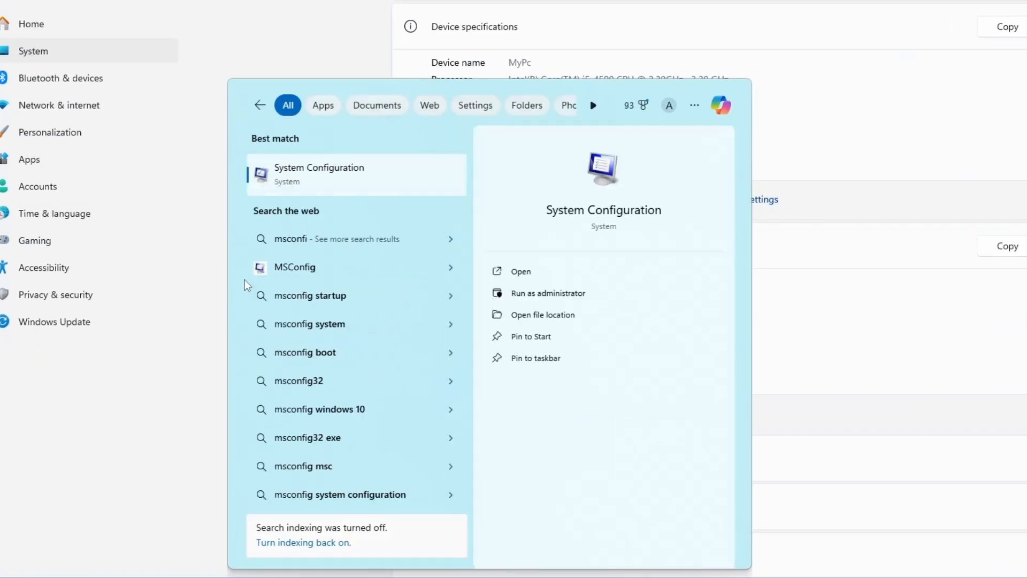
- Enable Maximum memory at 16384 in Boot advanced options and apply the change
click(522, 270)
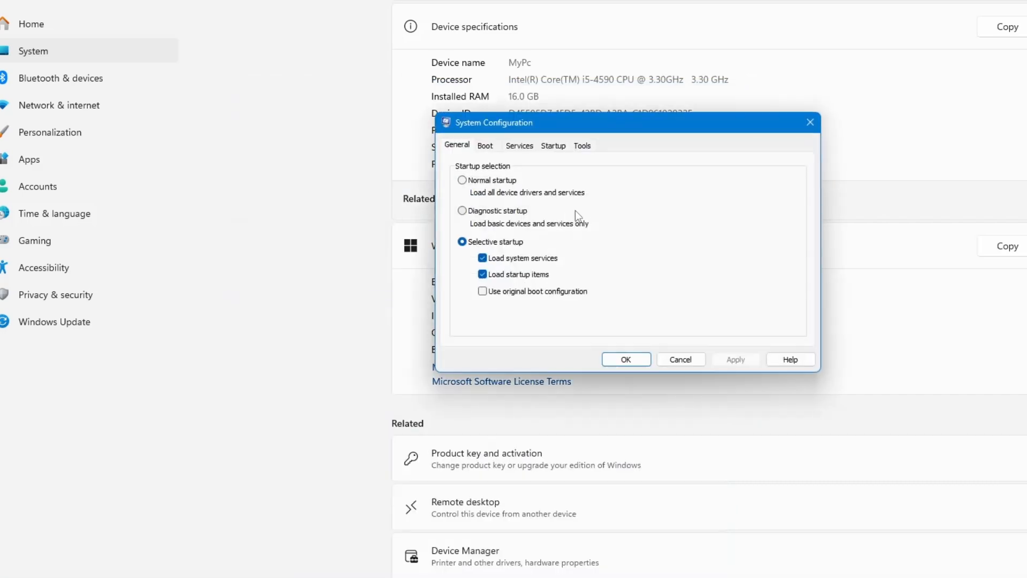
click(485, 145)
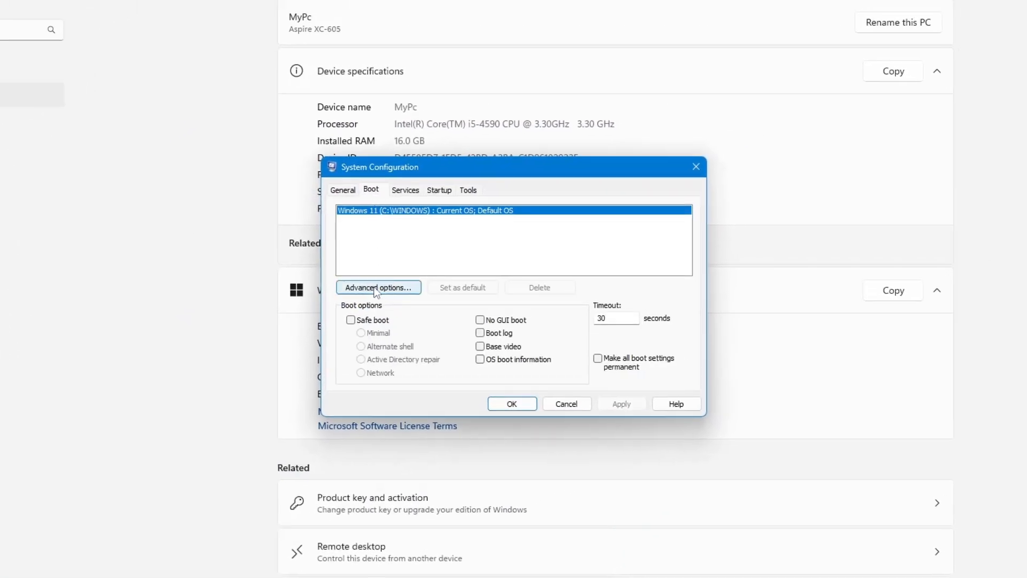
click(377, 286)
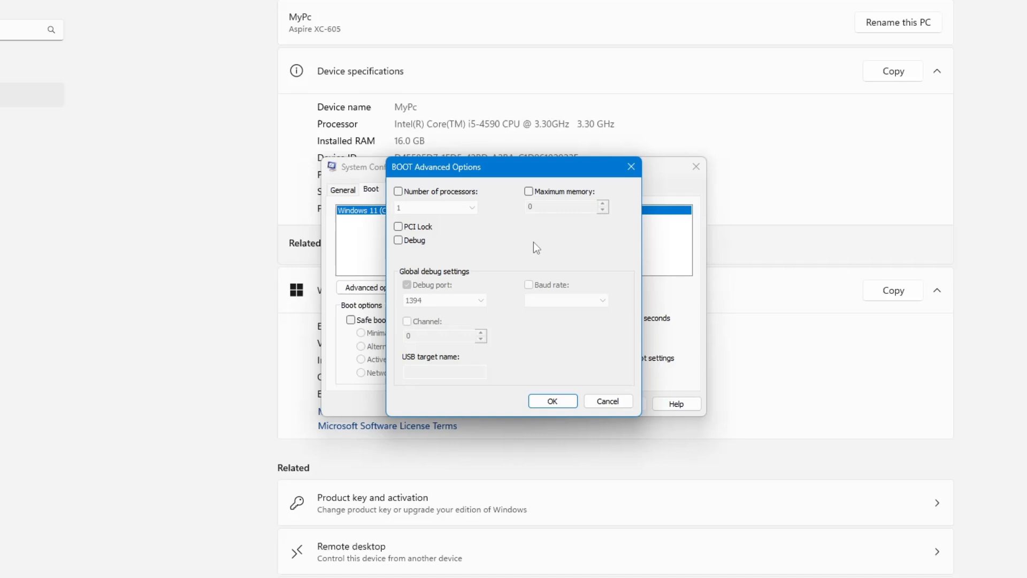
click(529, 192)
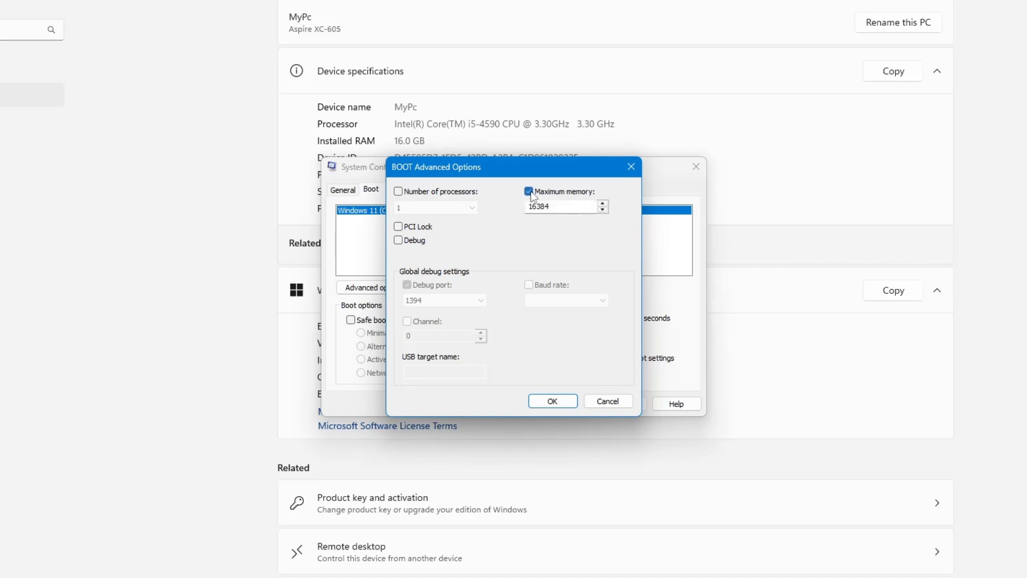
triple_click(560, 205)
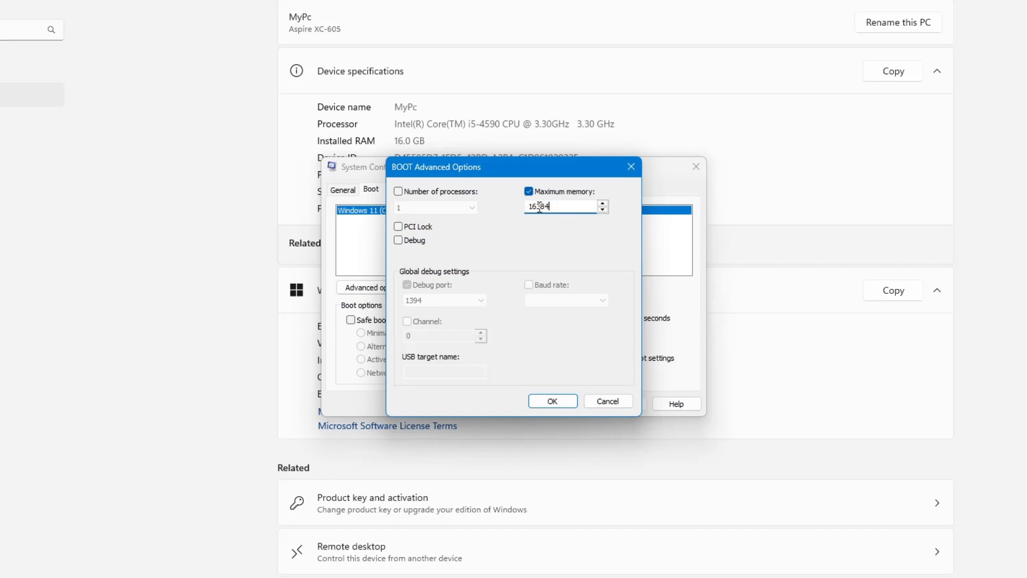
click(552, 400)
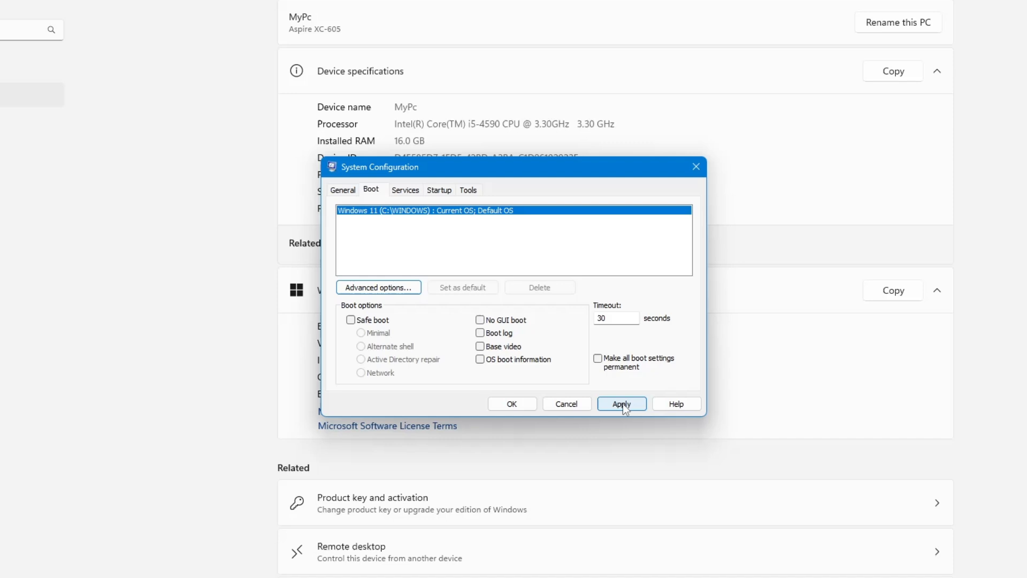
click(621, 403)
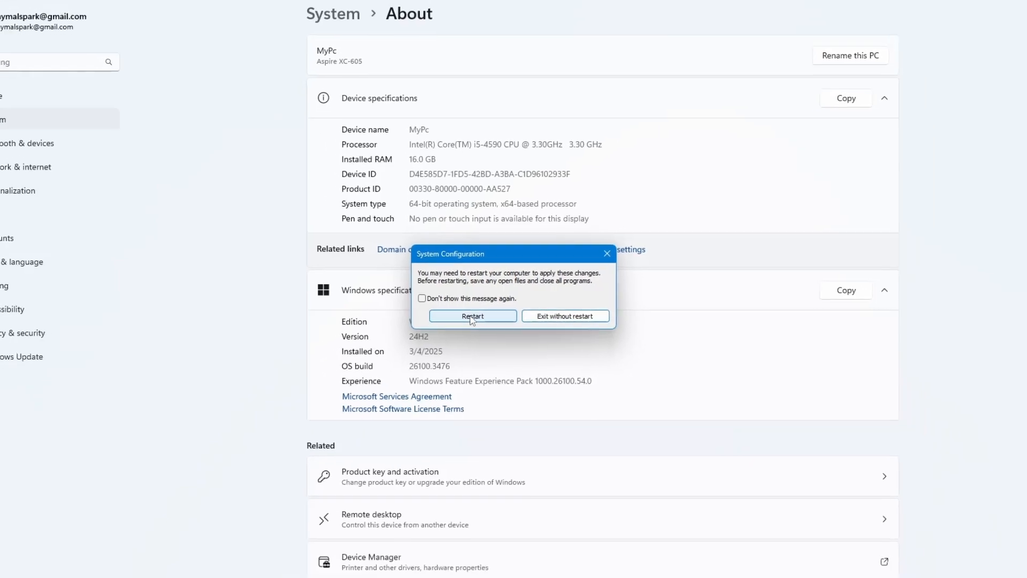
- Dismiss the restart prompt without restarting and close the Settings window
click(565, 315)
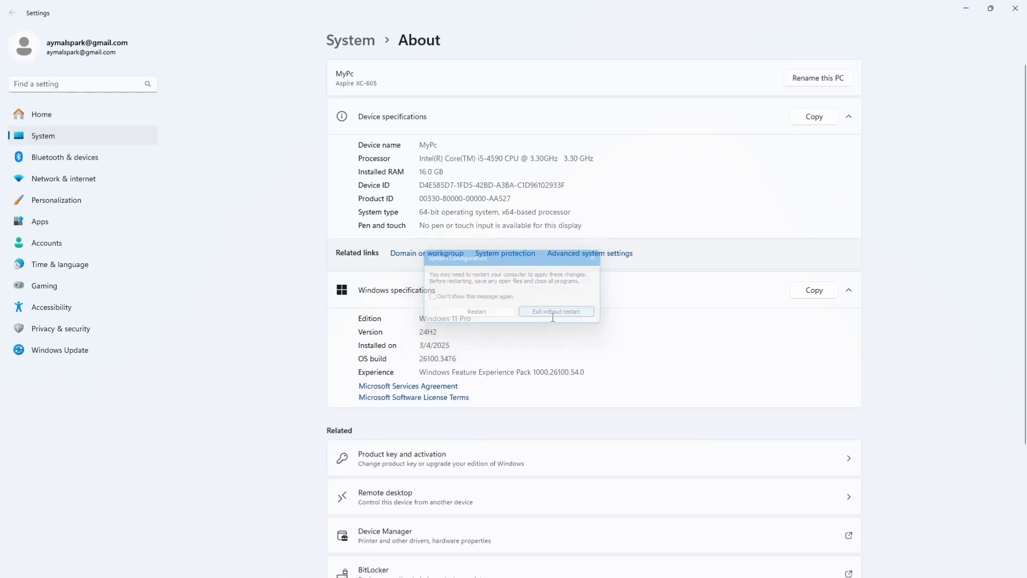
click(556, 312)
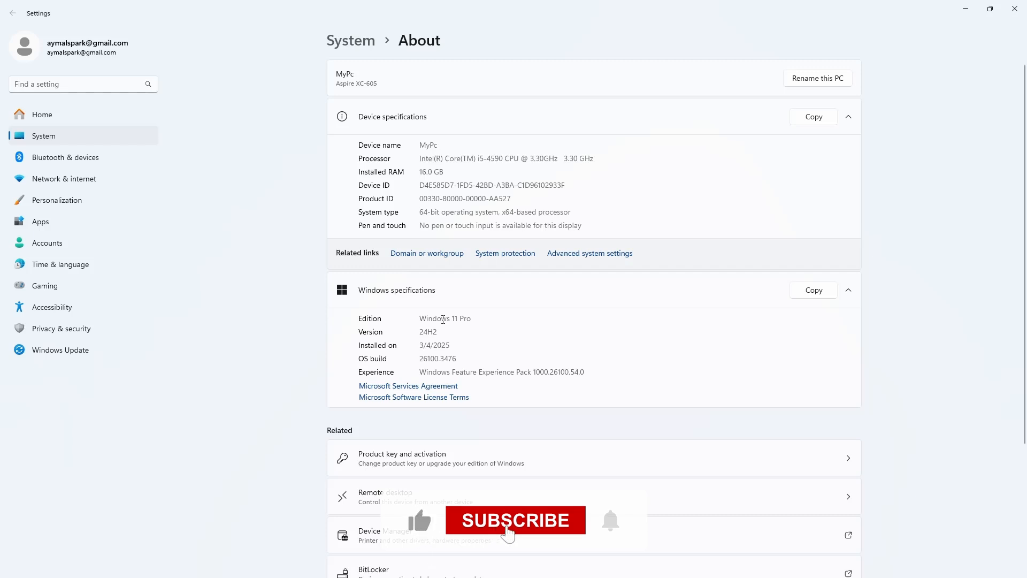
click(516, 520)
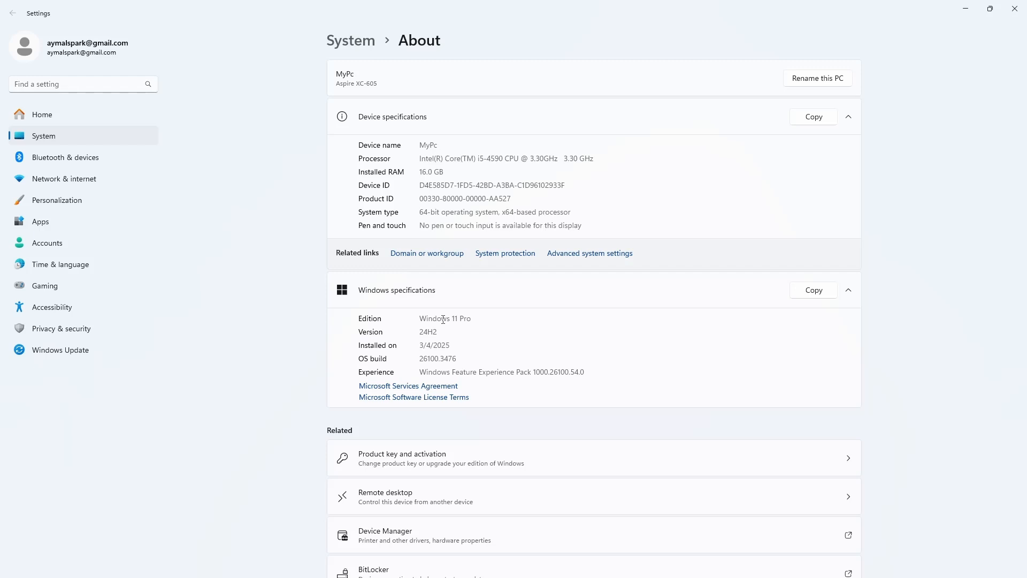
mouse_move(496, 302)
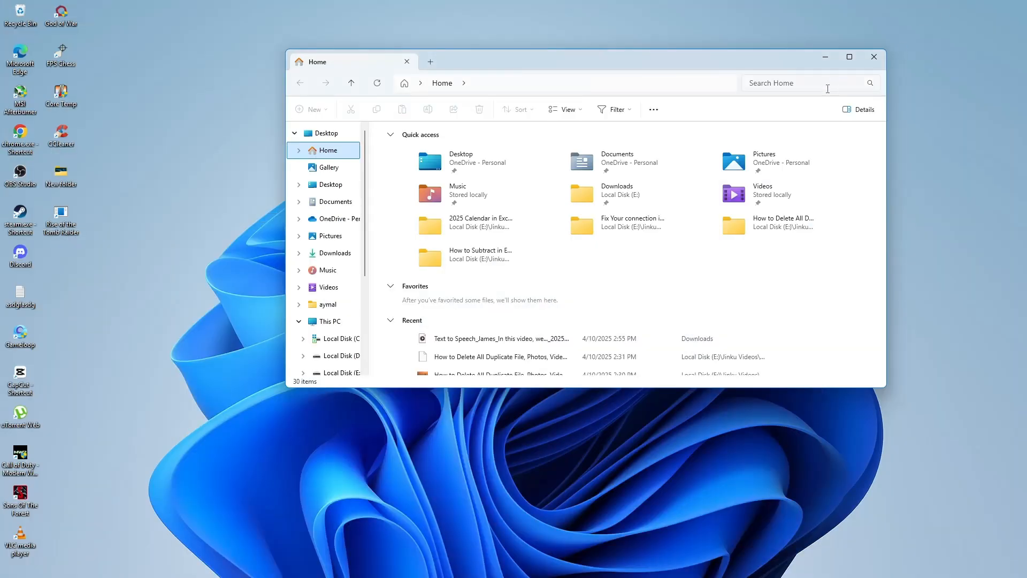
- Search for Registry Editor from the taskbar search box
click(873, 57)
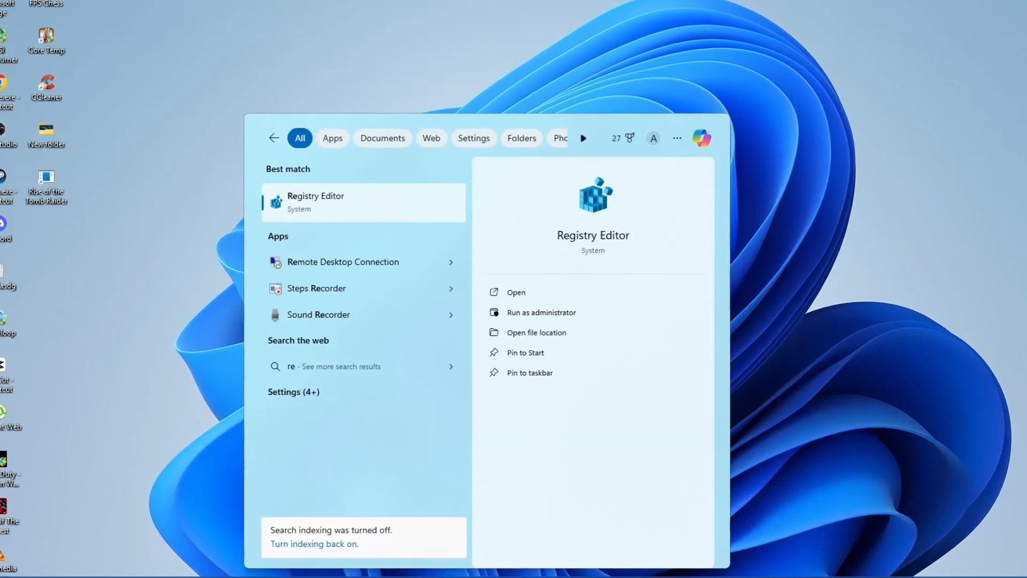
text(g)
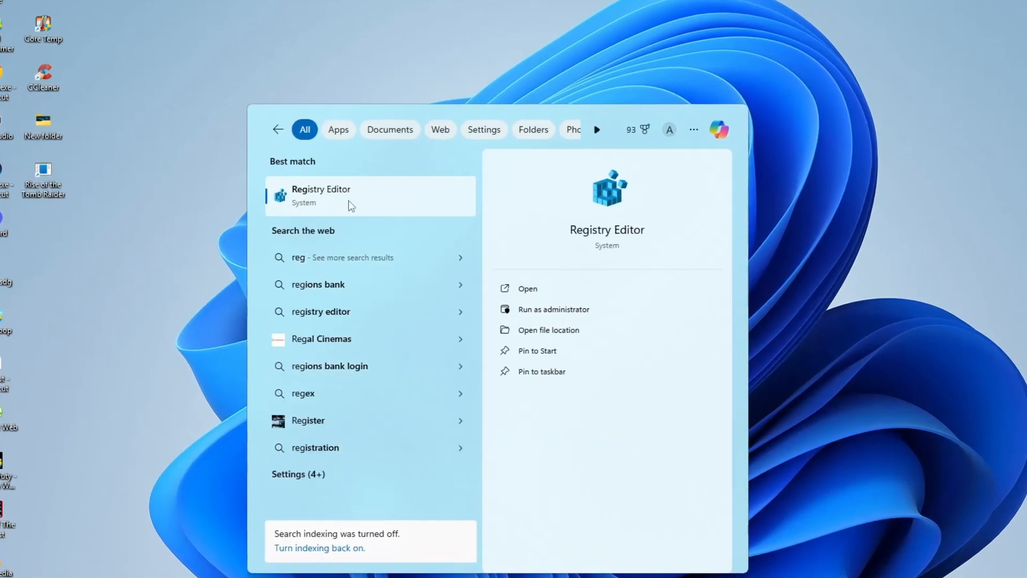
mouse_move(317, 198)
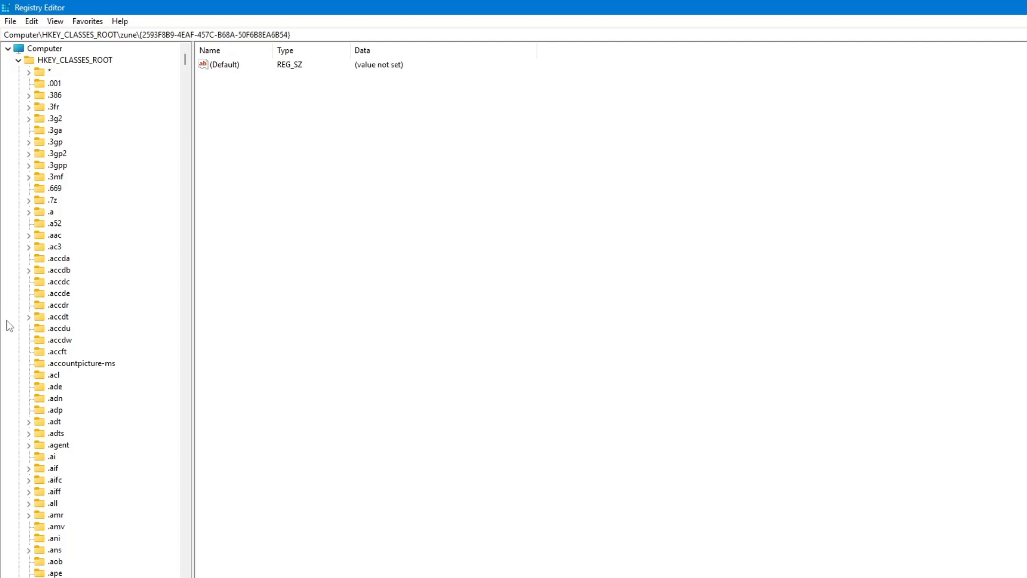
- Navigate to HKLM\SYSTEM\CurrentControlSet\Control\Session Manager\Memory Management and show its values
click(18, 60)
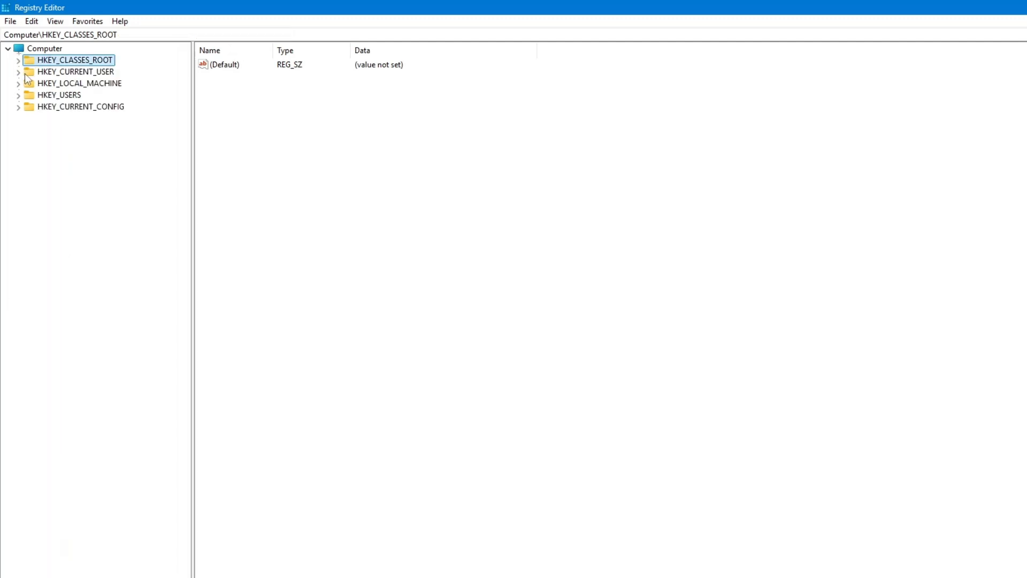
click(19, 83)
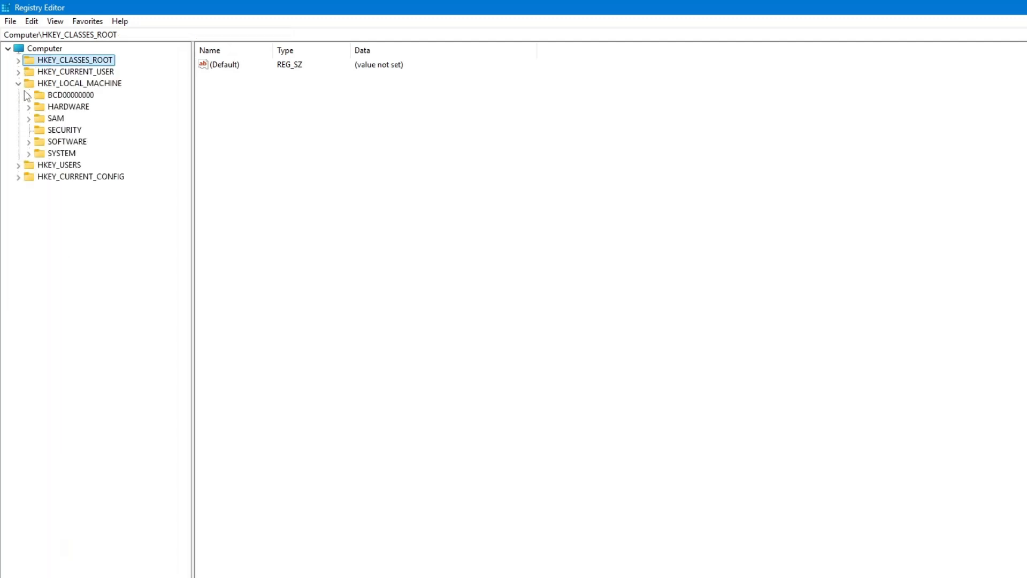
click(30, 153)
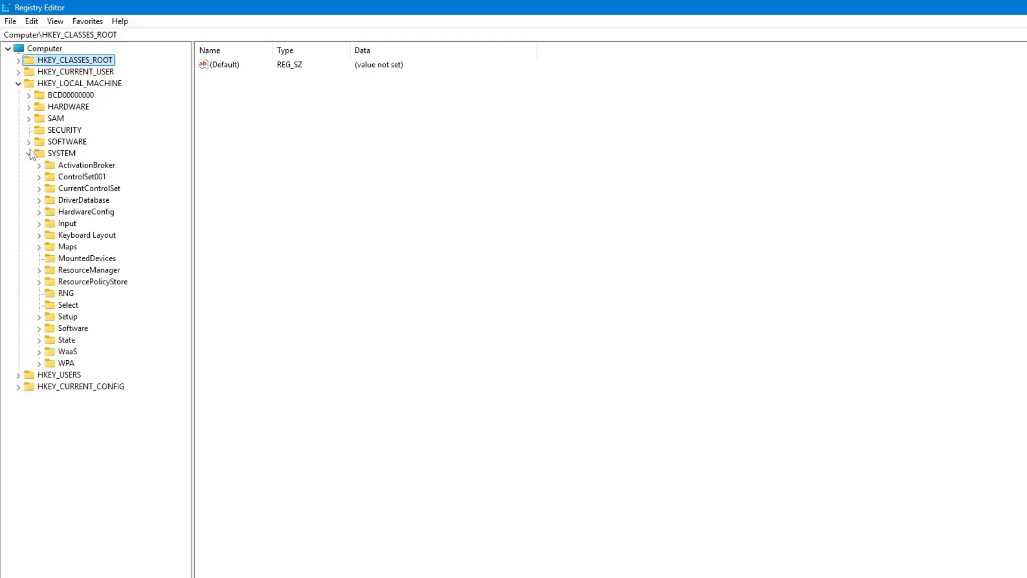
click(40, 188)
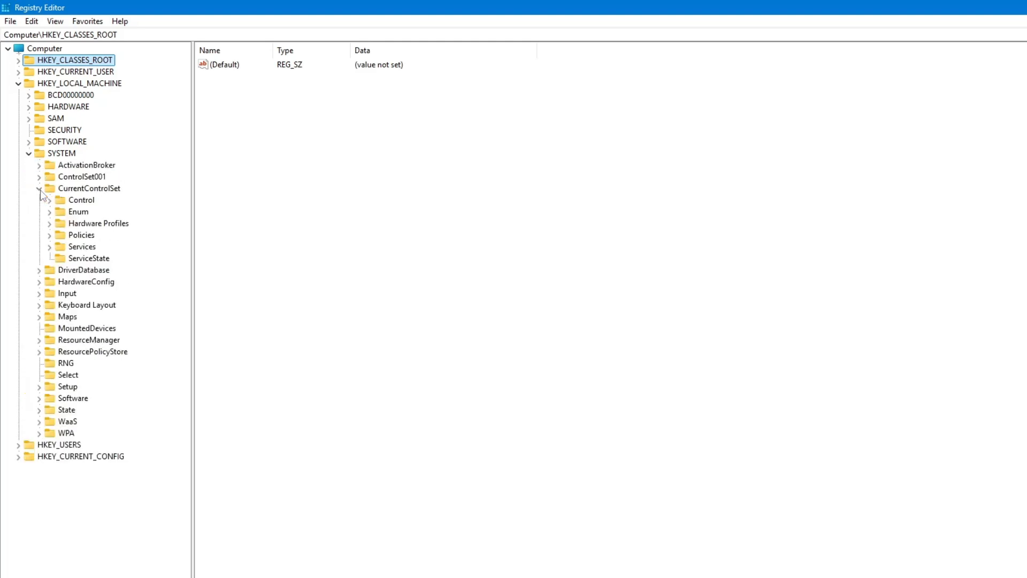
click(48, 200)
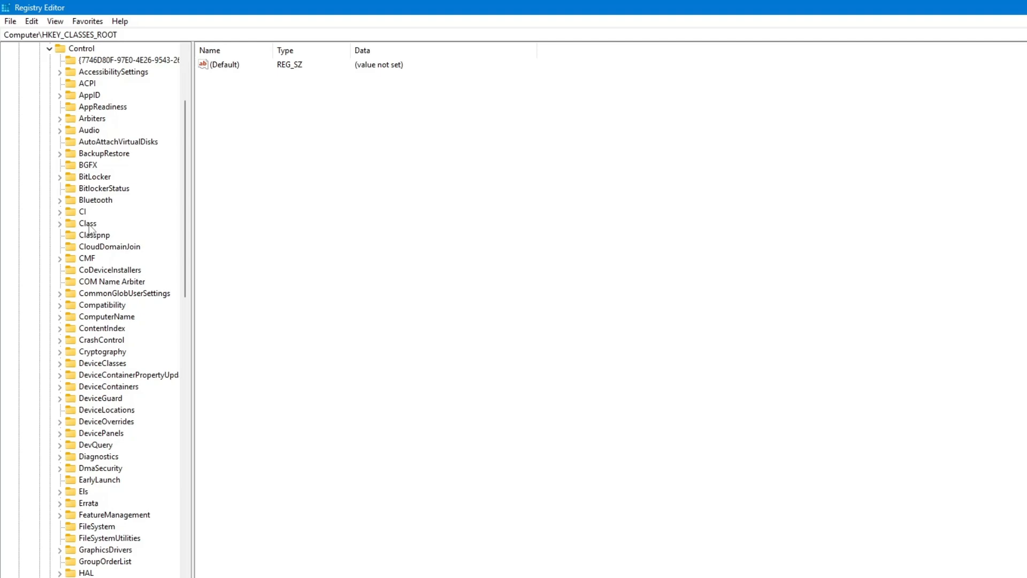
scroll(down, 3)
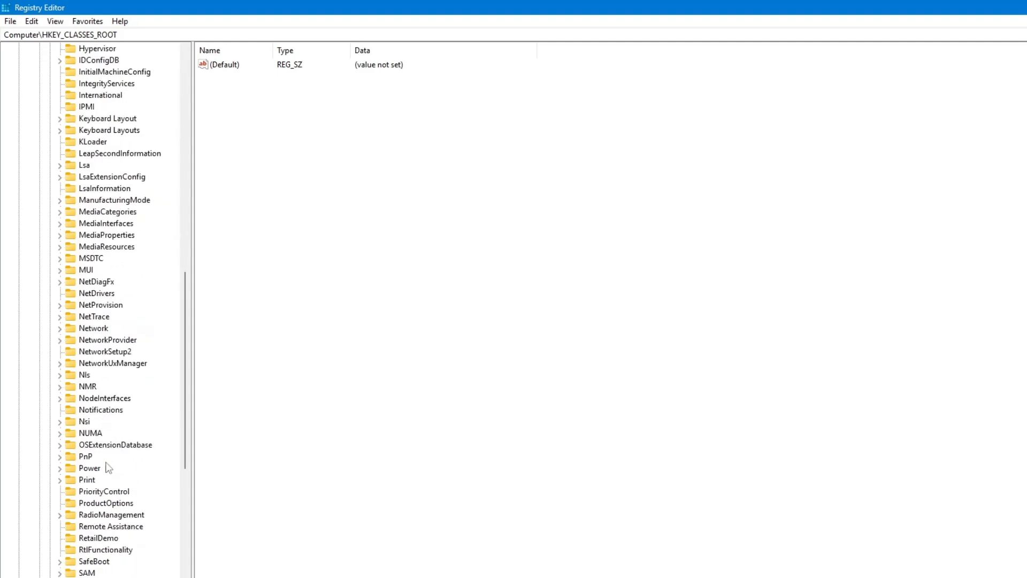
scroll(down, 3)
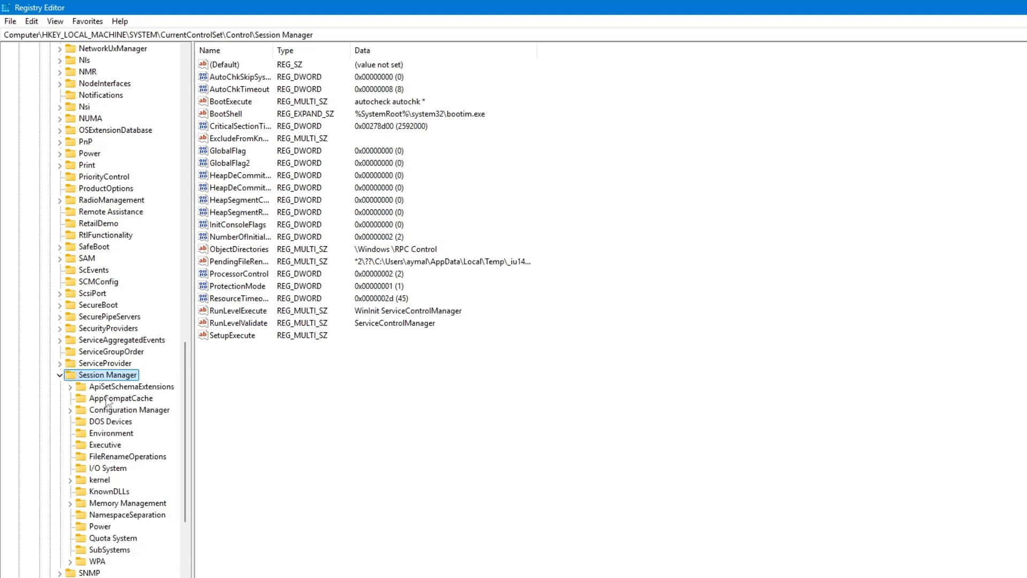
scroll(down, 3)
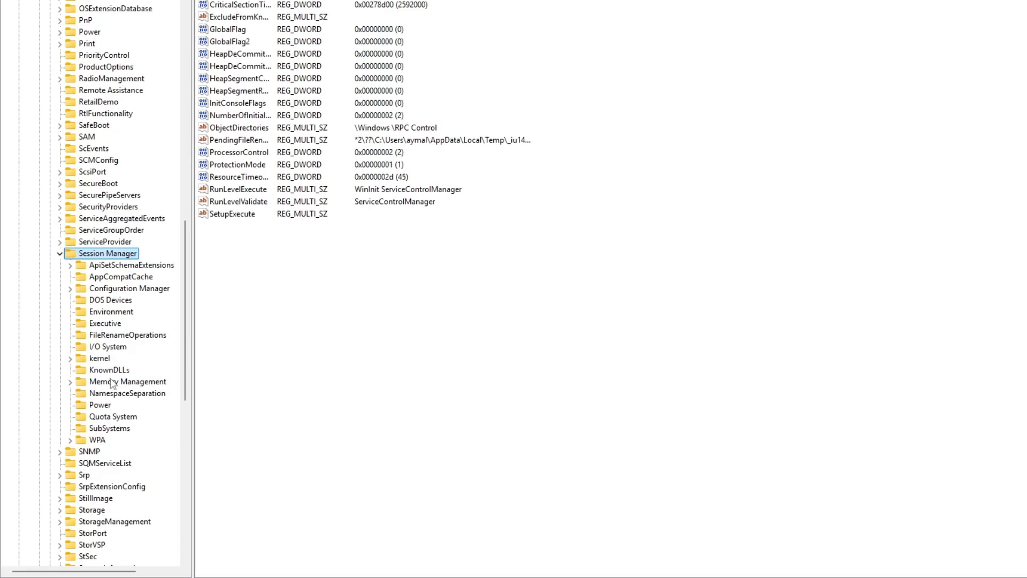
click(127, 381)
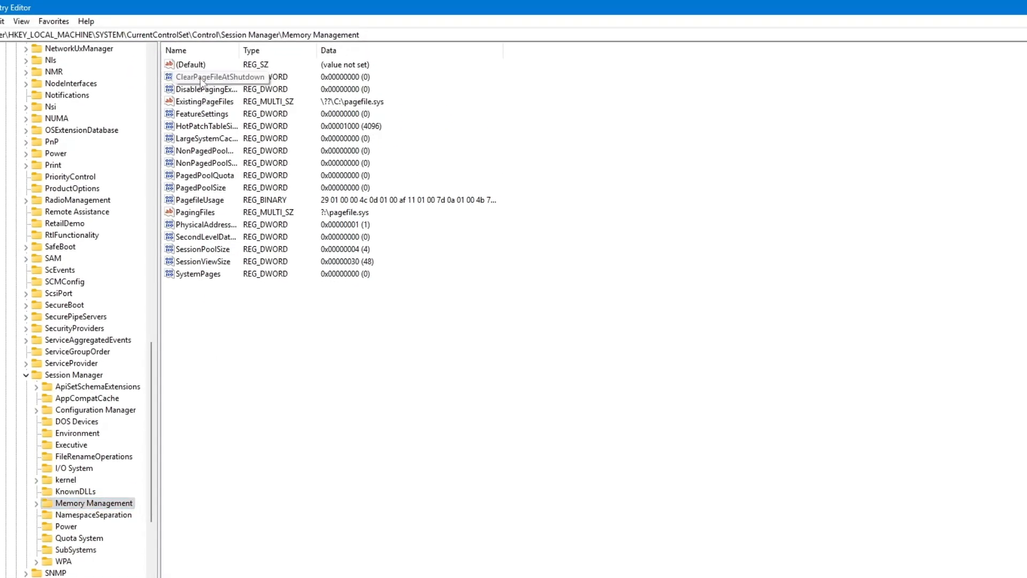
- Set ClearPageFileAtShutdown value data to 1 and close Registry Editor
double_click(216, 77)
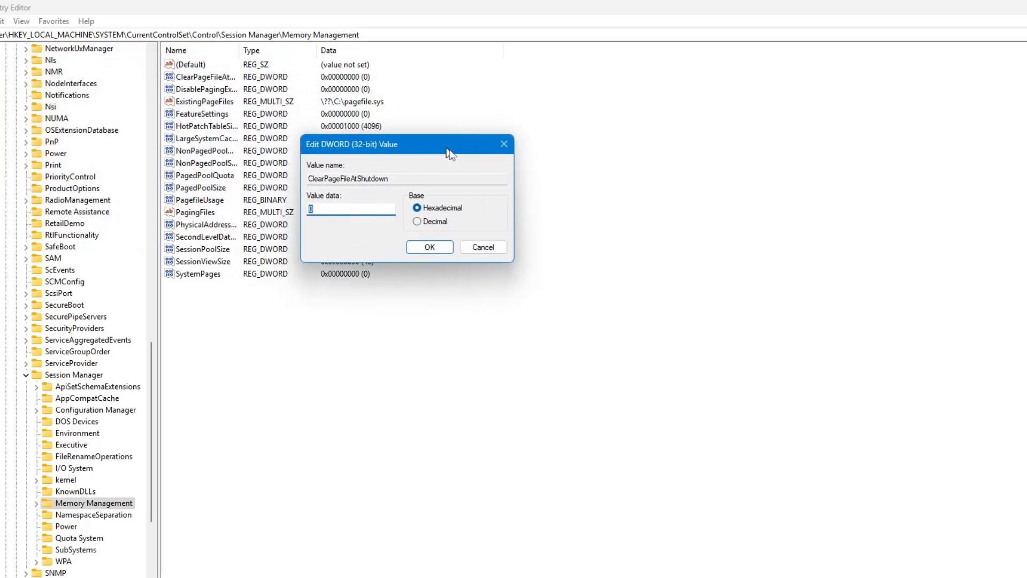
drag(407, 145, 436, 161)
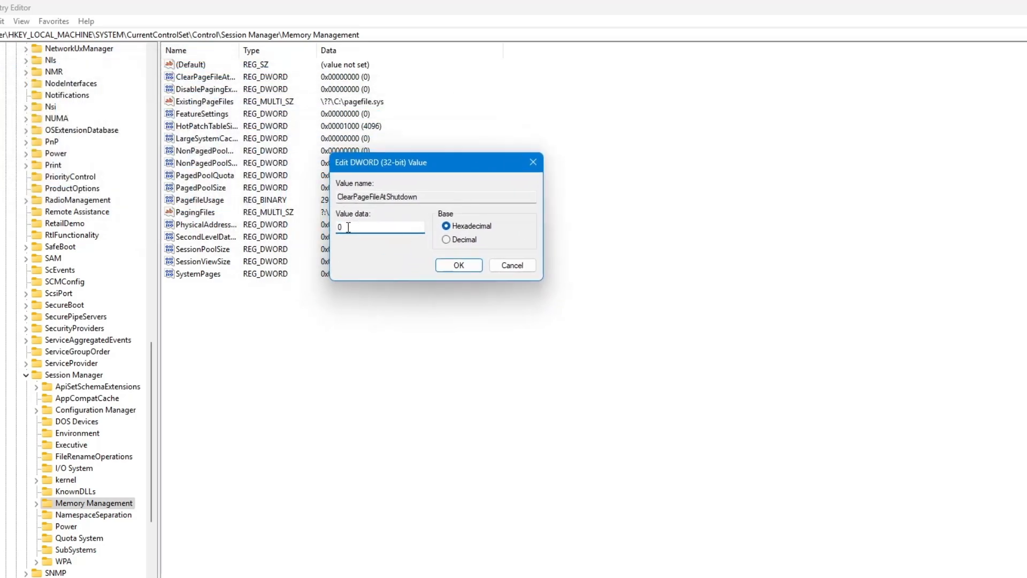
text(1)
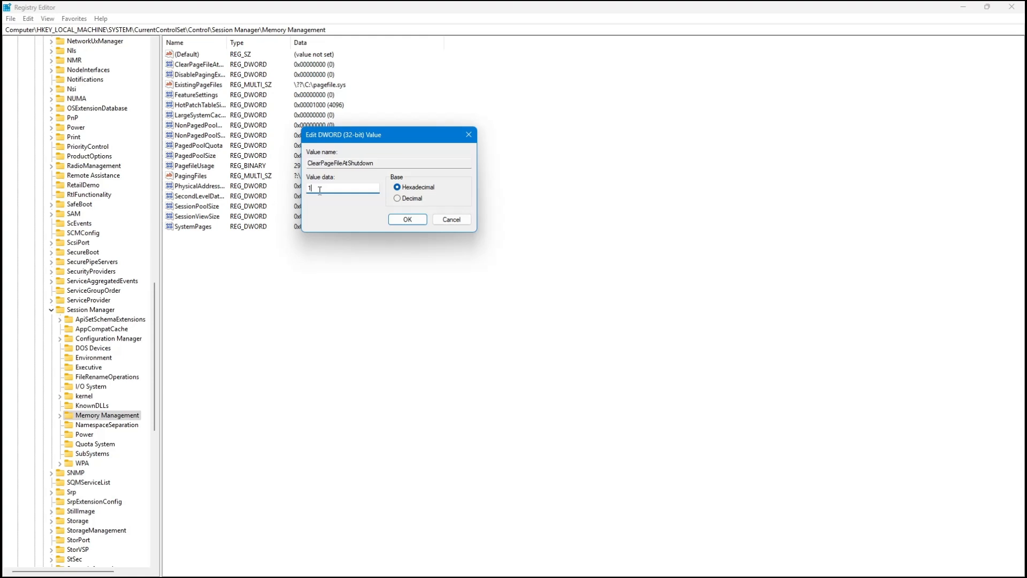
click(407, 218)
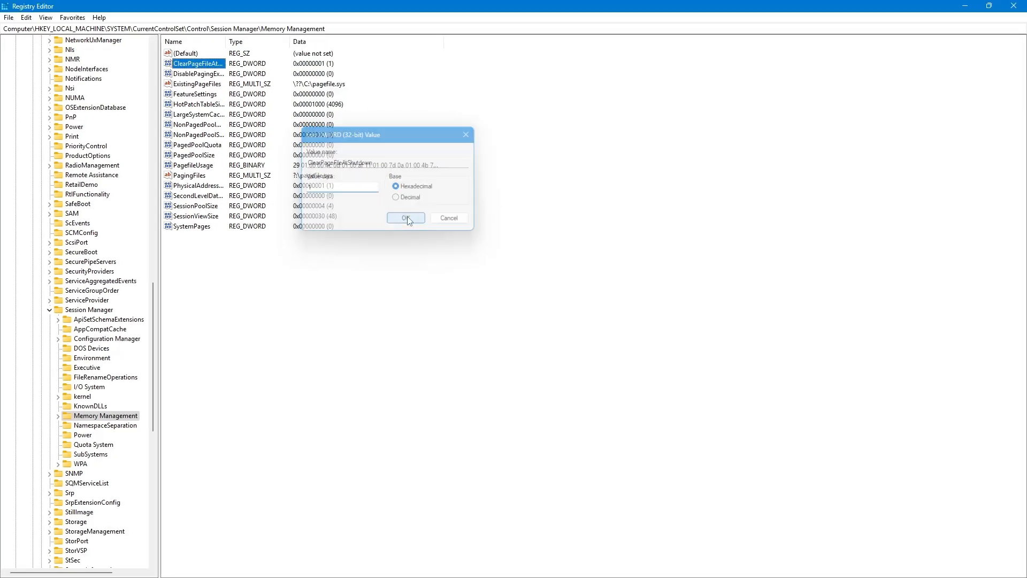
click(406, 218)
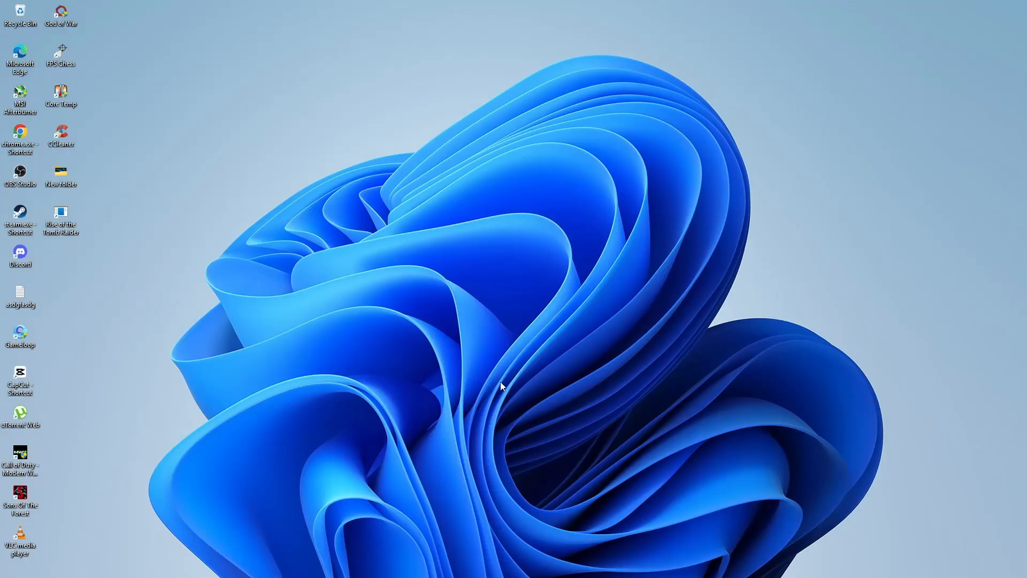
mouse_move(522, 287)
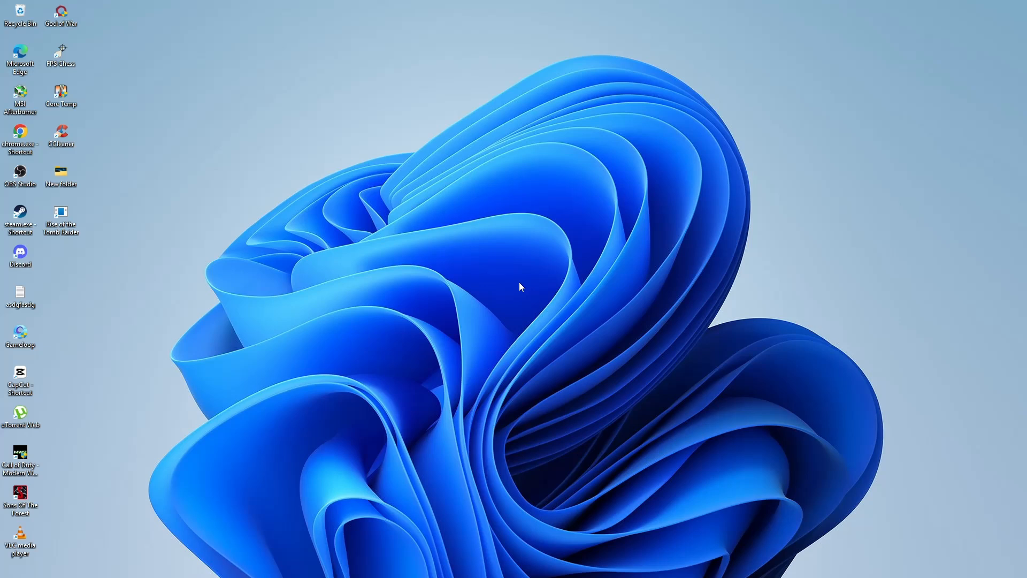
mouse_move(518, 280)
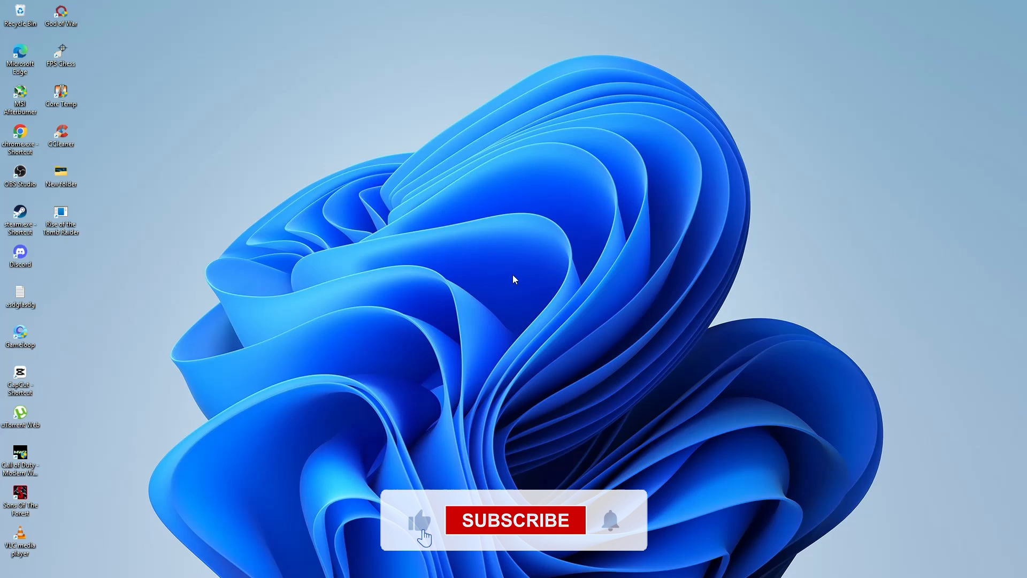
click(515, 520)
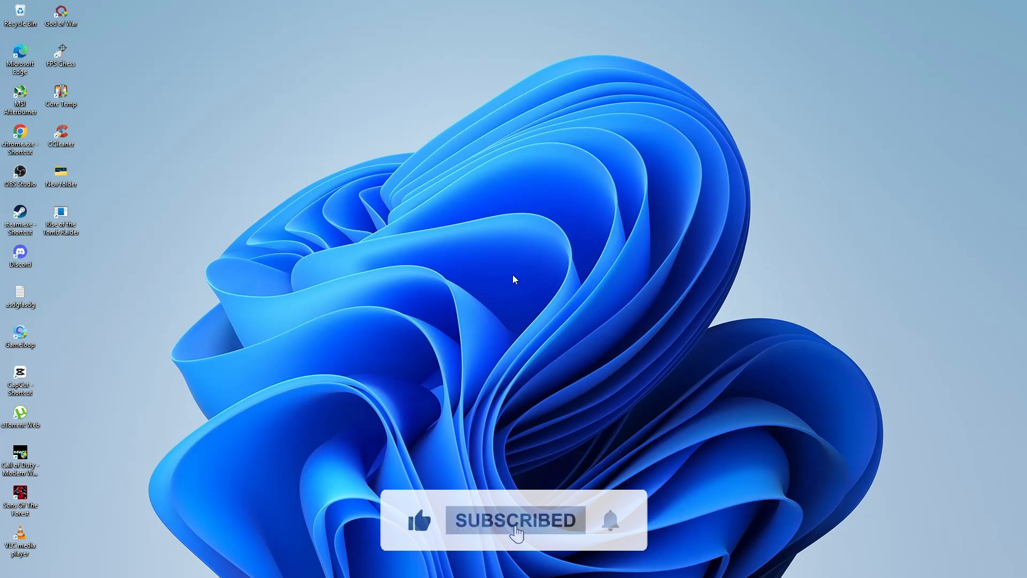